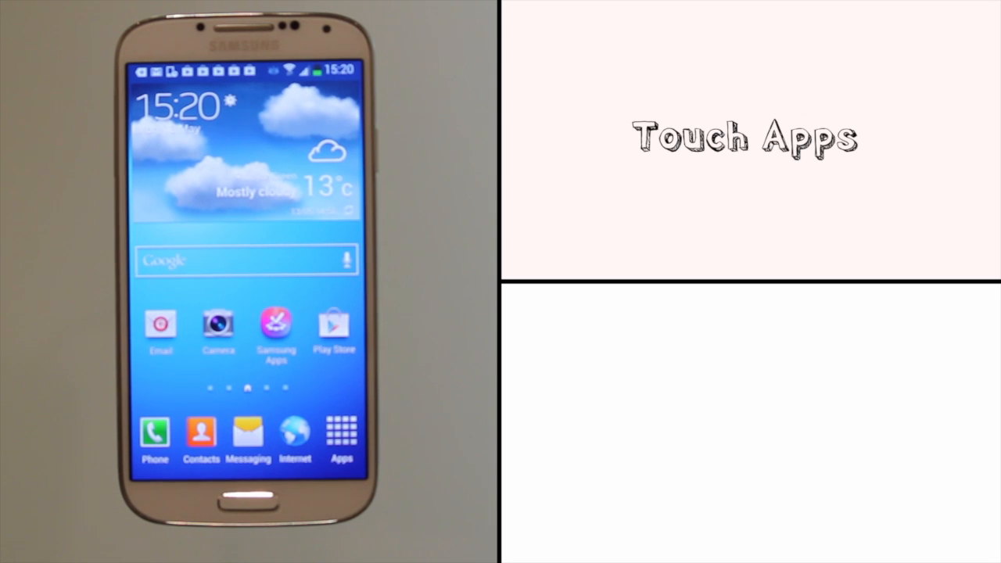
Open the home screen's Apps drawer to list all installed apps
left_click(341, 434)
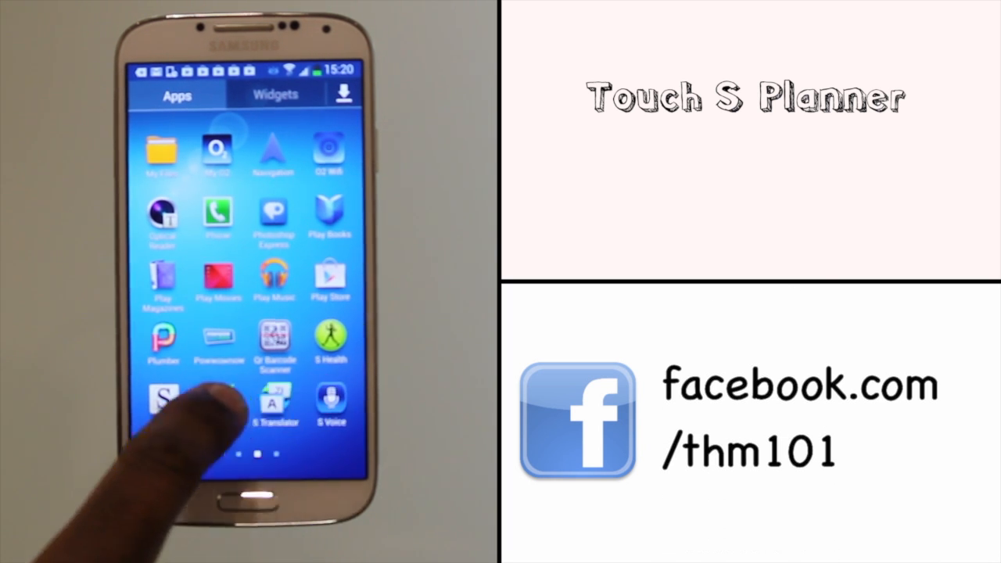
Launch S Planner for a new event and dismiss the Google calendar sync notice
left_click(162, 399)
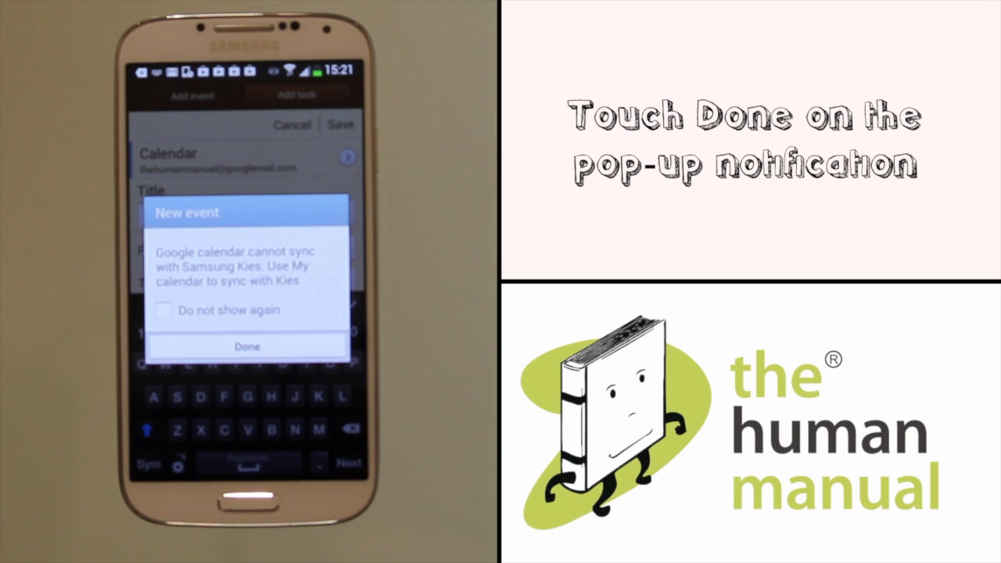
left_click(246, 347)
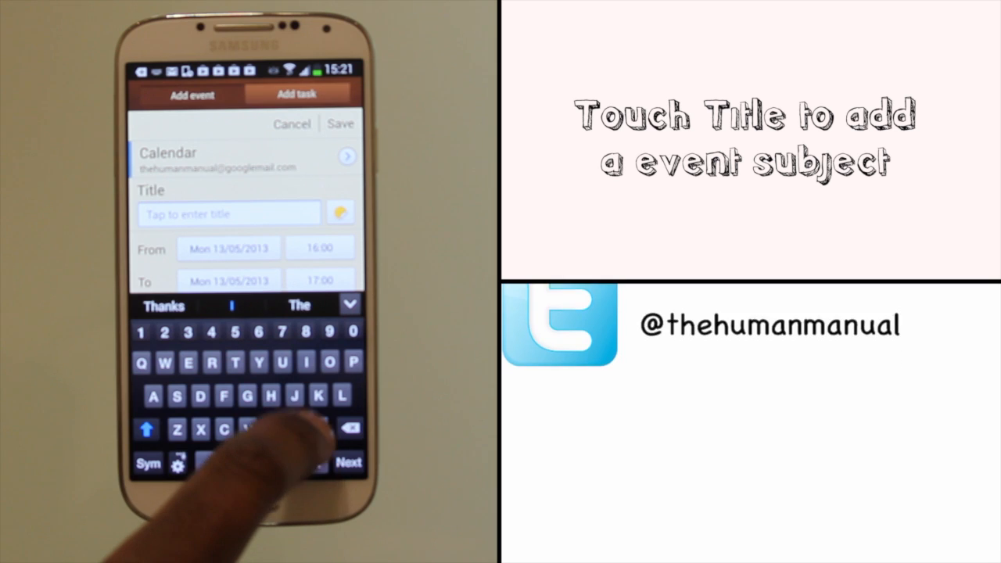
Title the event 'Meeting with Andrew' from the suggestion after typing 'Mee'
type("Mee")
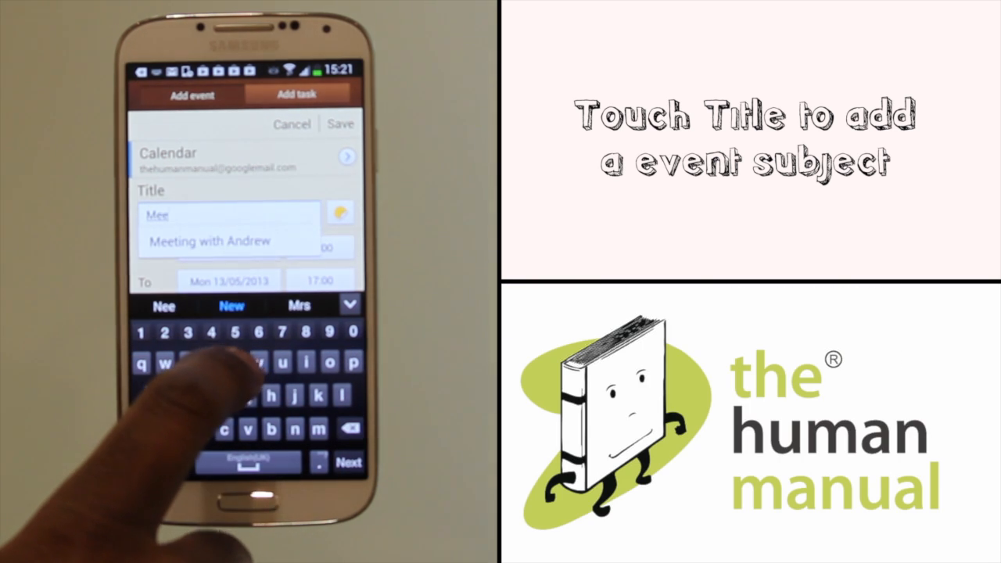
left_click(246, 362)
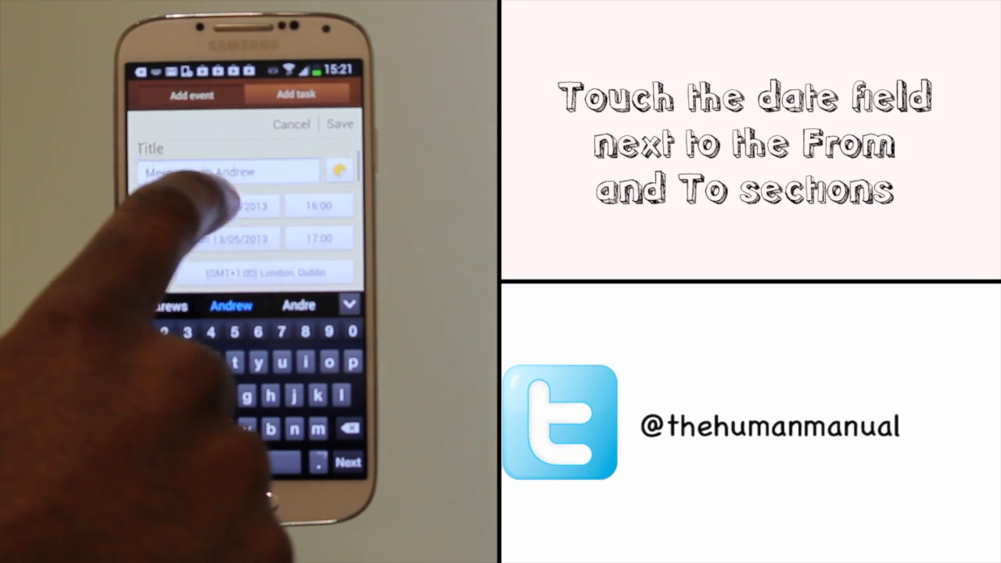
Date the event Wednesday 22 May 2013, starting 09:35 and ending 10:35
left_click(249, 206)
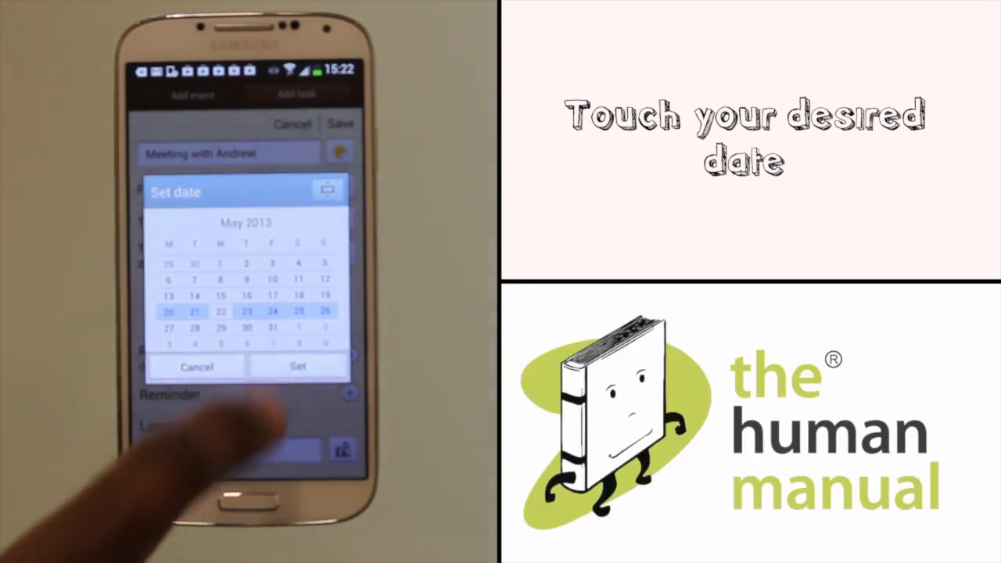
left_click(297, 367)
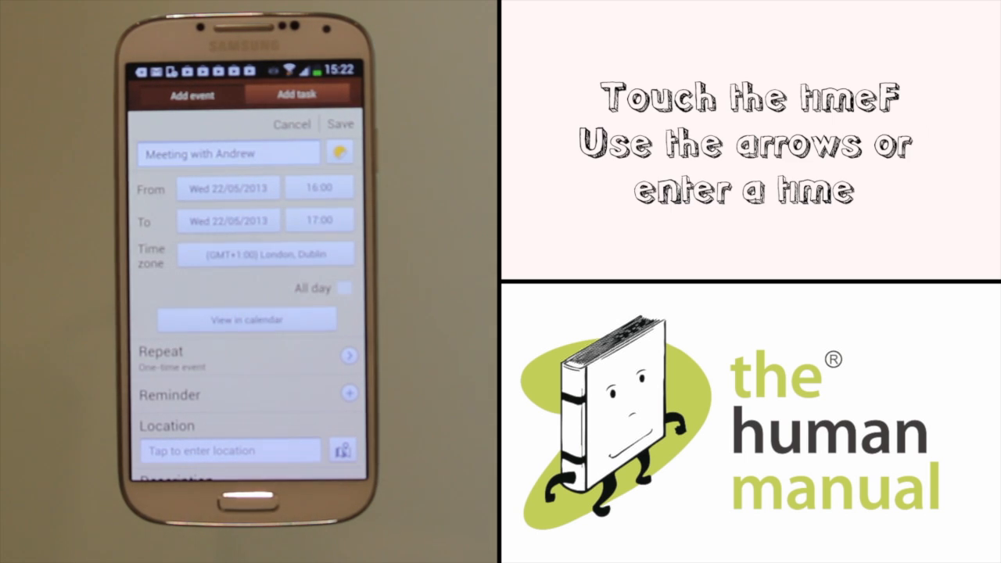
left_click(318, 186)
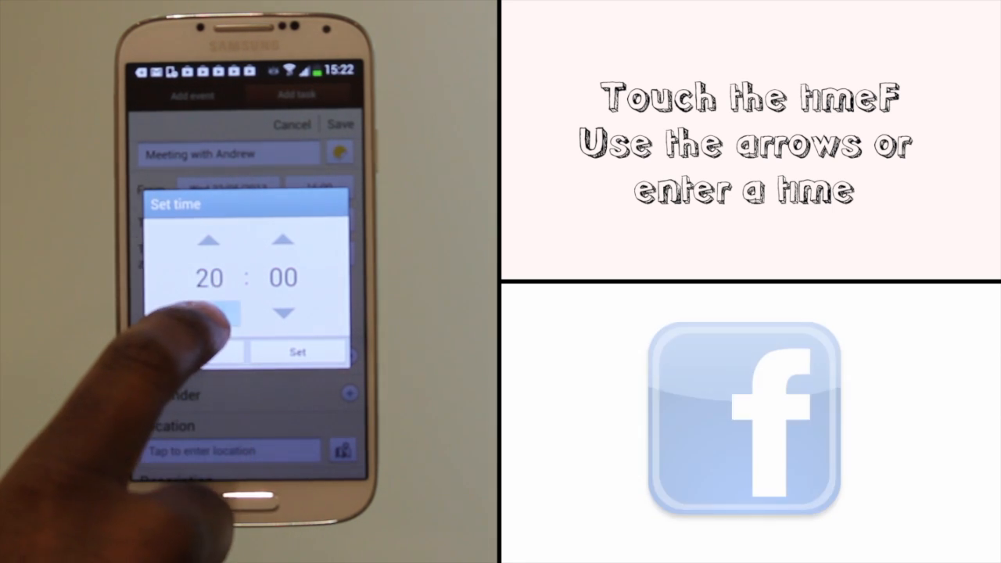
left_click(208, 312)
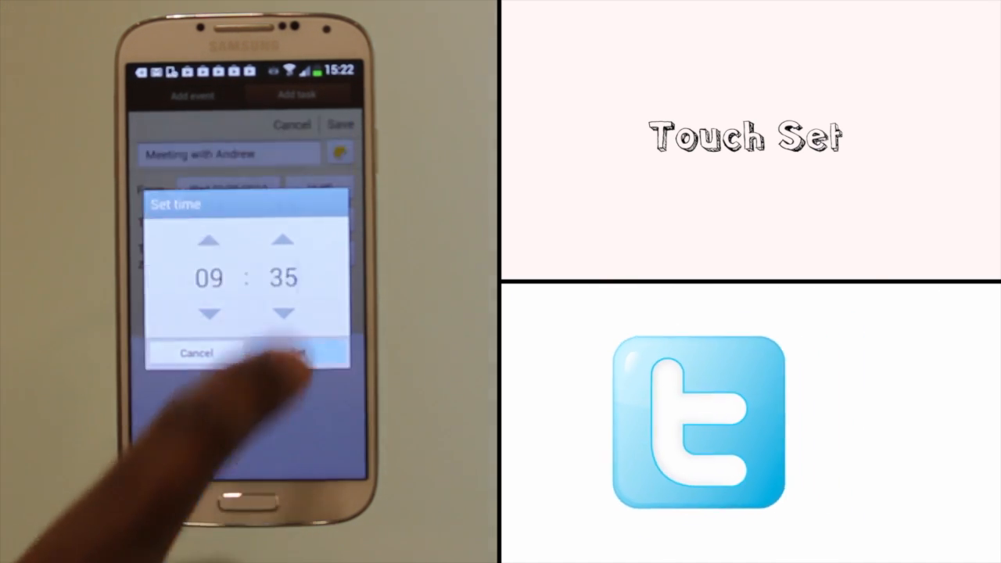
left_click(297, 353)
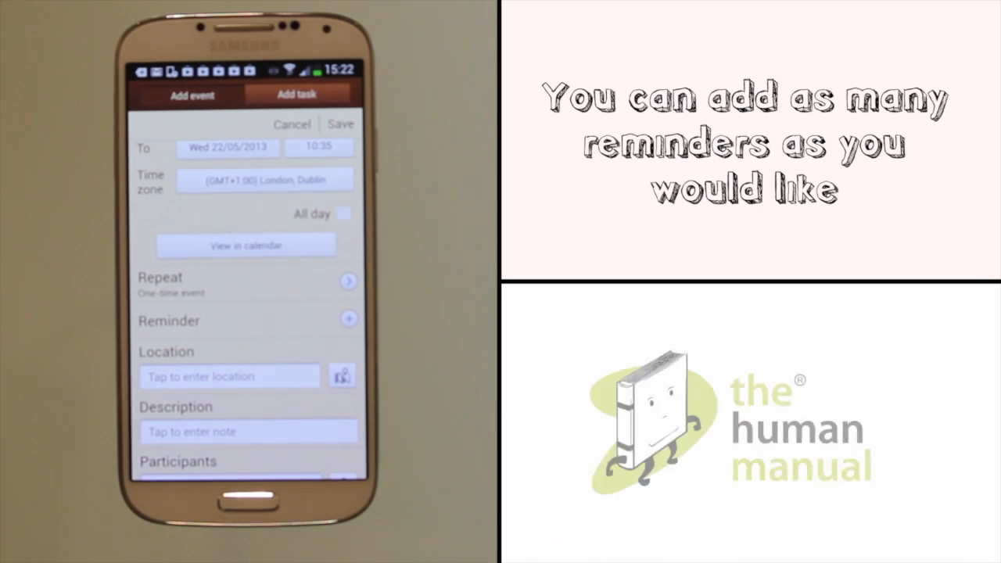
Add two reminders, 2 hours before and 45 mins before the event
left_click(229, 376)
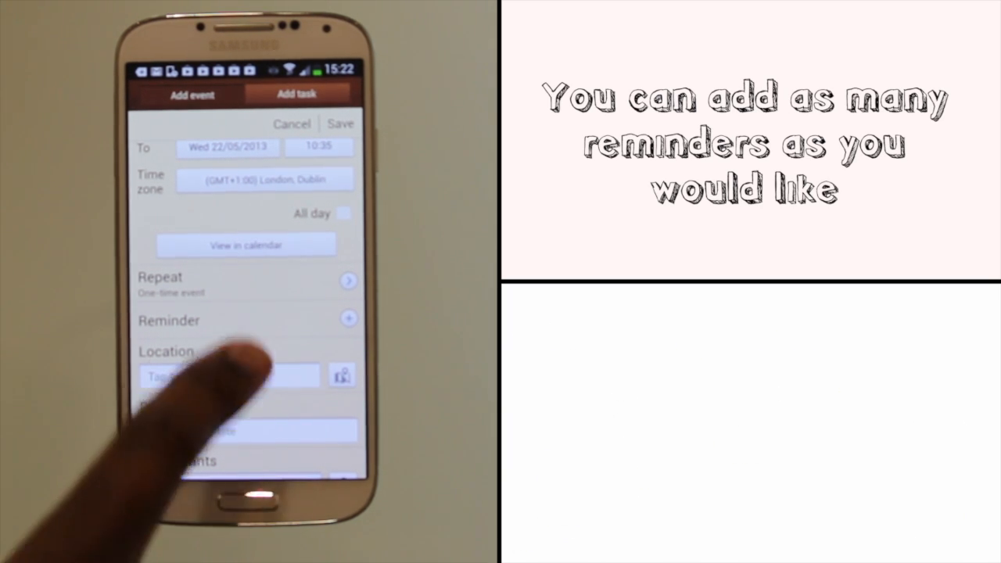
left_click(348, 319)
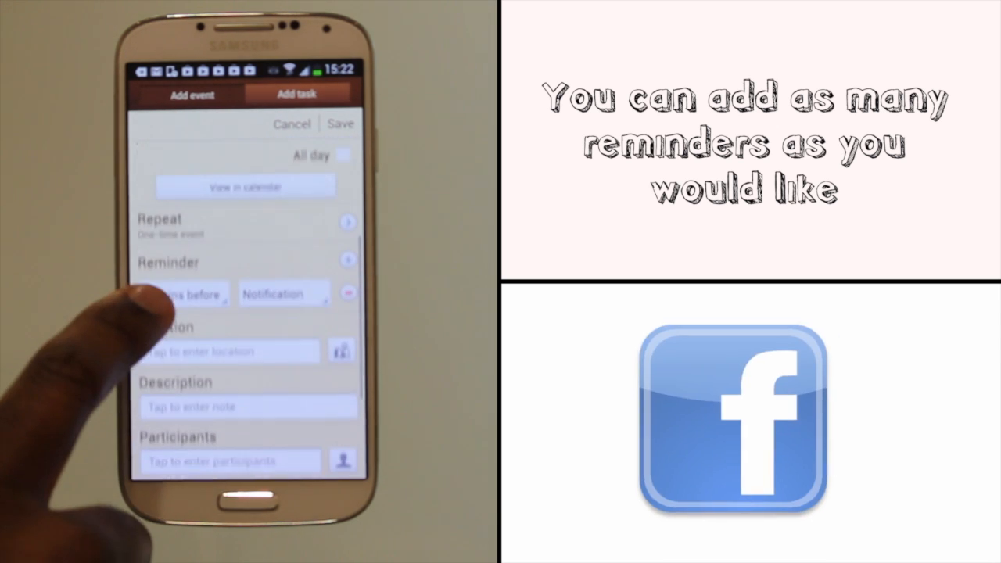
left_click(184, 295)
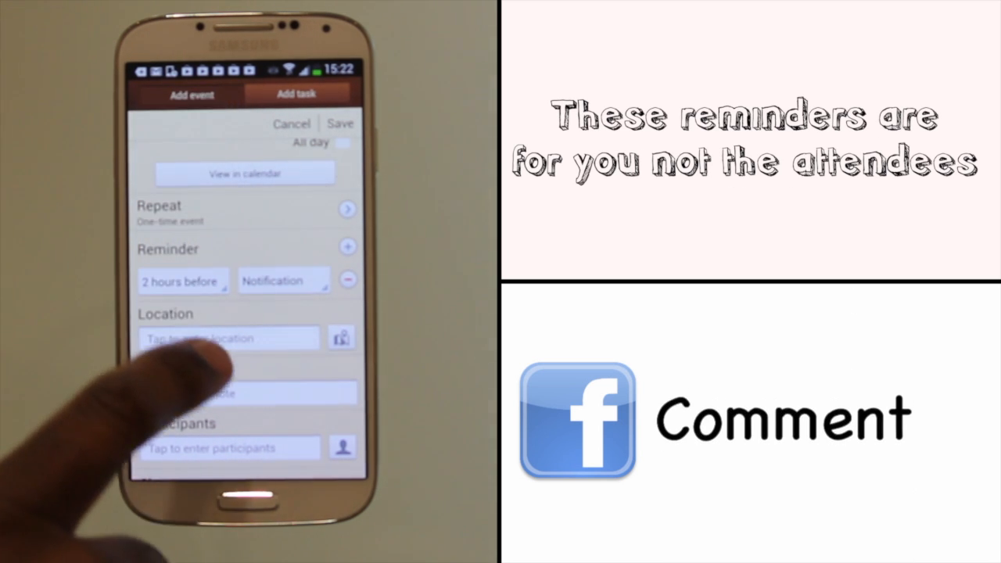
left_click(347, 247)
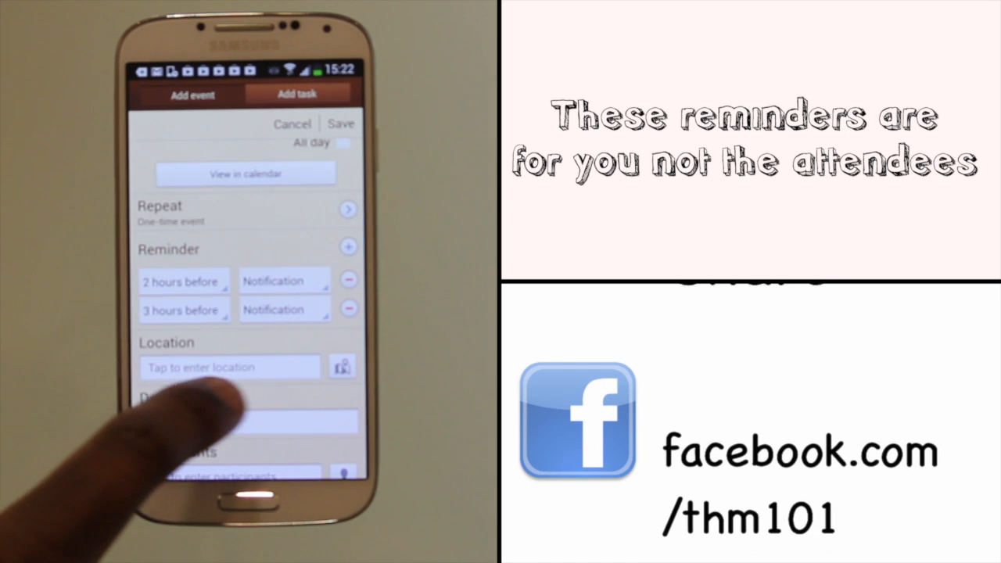
left_click(184, 281)
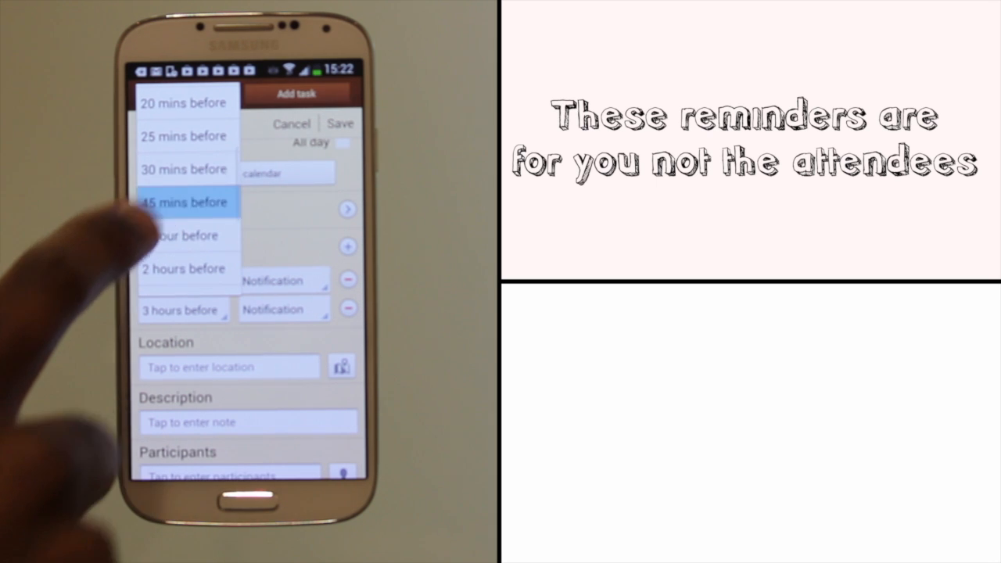
left_click(186, 201)
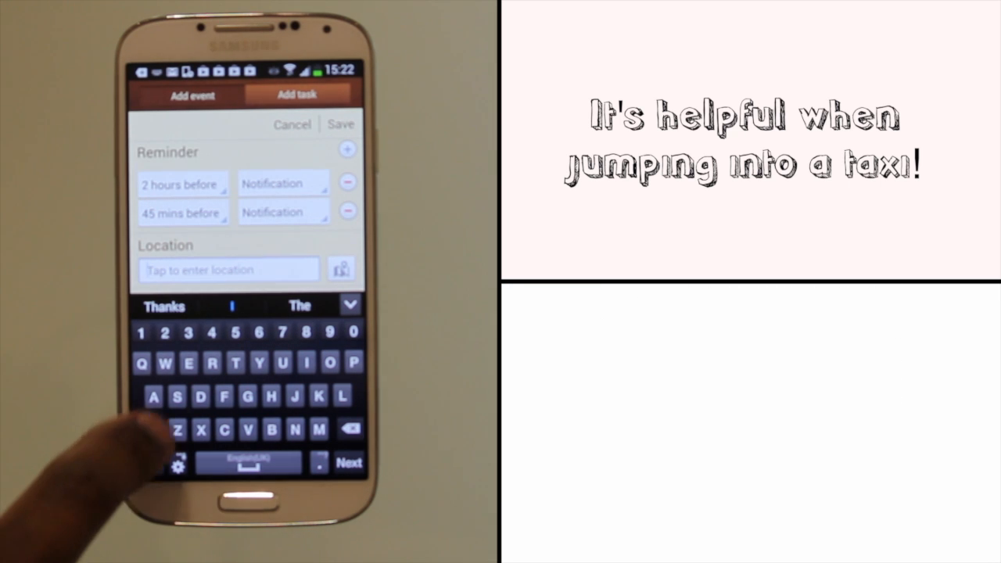
Type the event's location address and the description 'Samsung S4'
type("Da2")
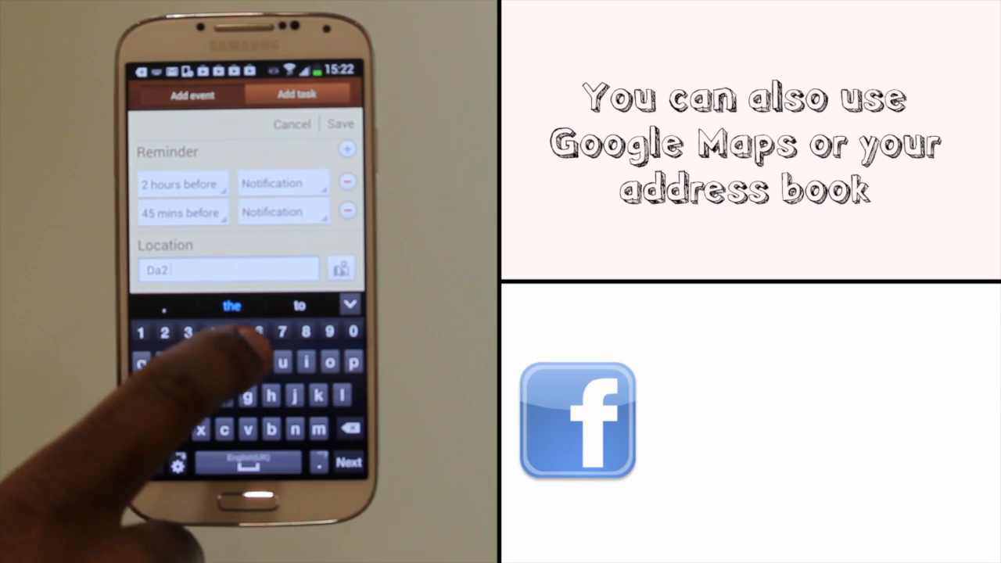
type("6q")
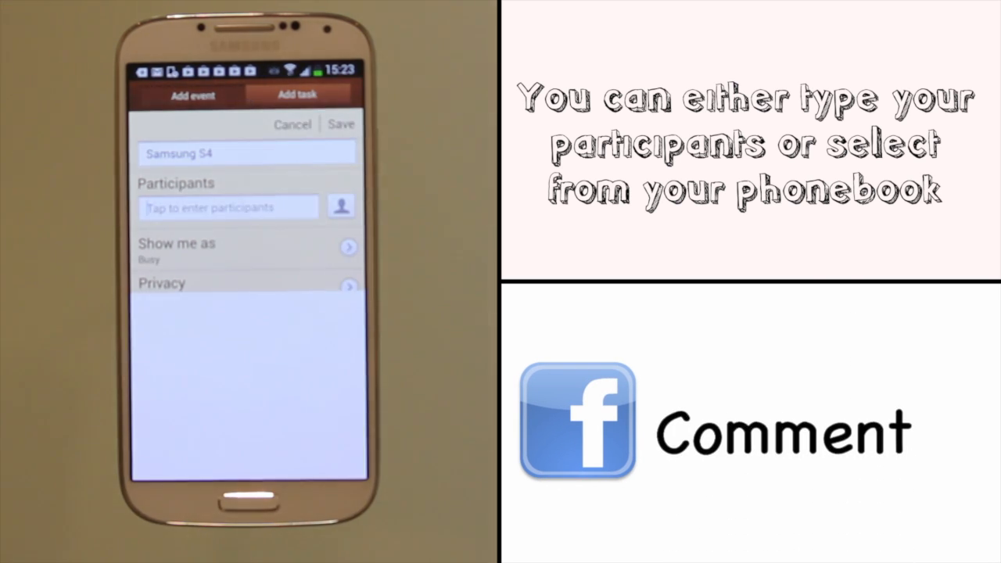
Add a phonebook contact as participant and save the event, sending invitations
left_click(340, 206)
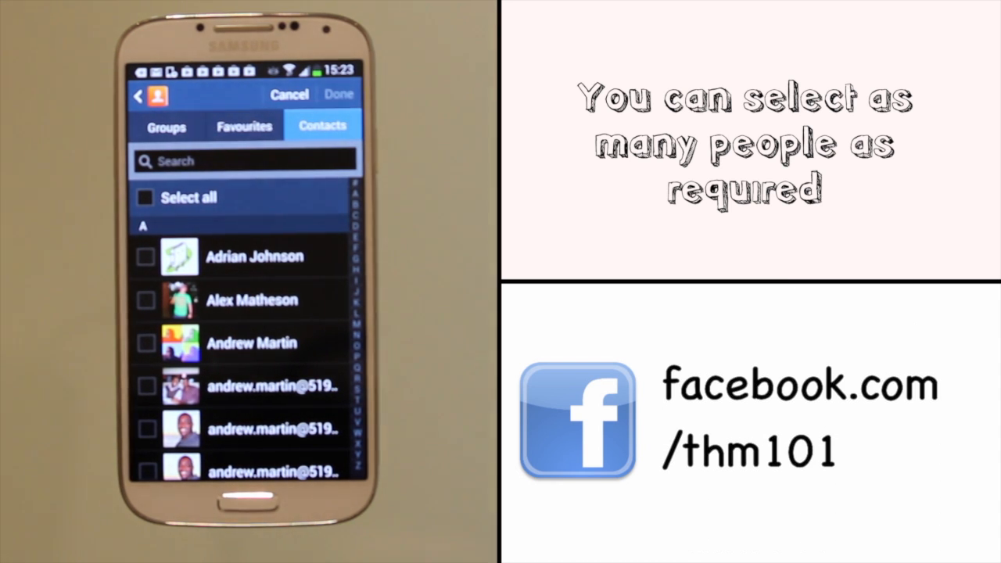
scroll("down", 3)
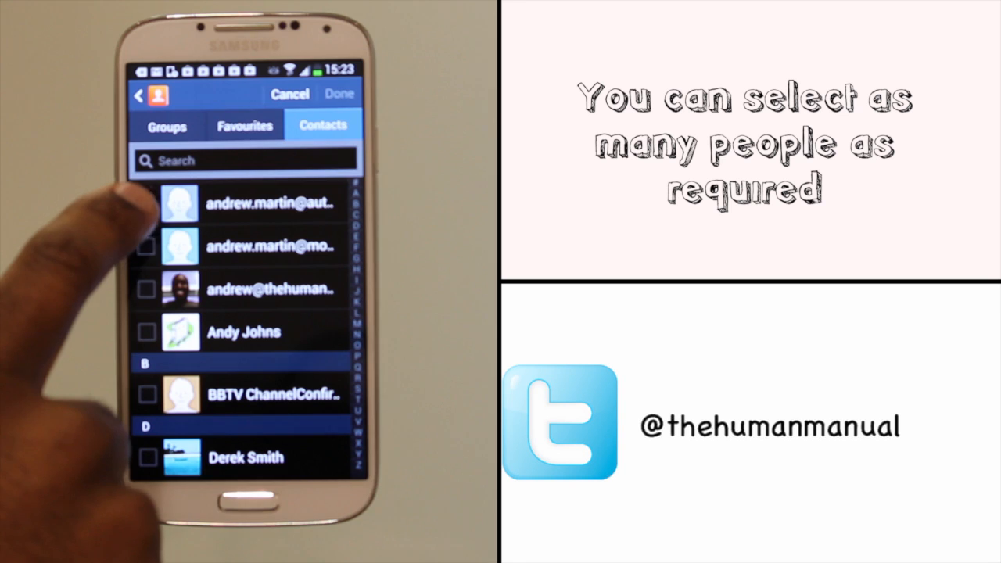
left_click(145, 202)
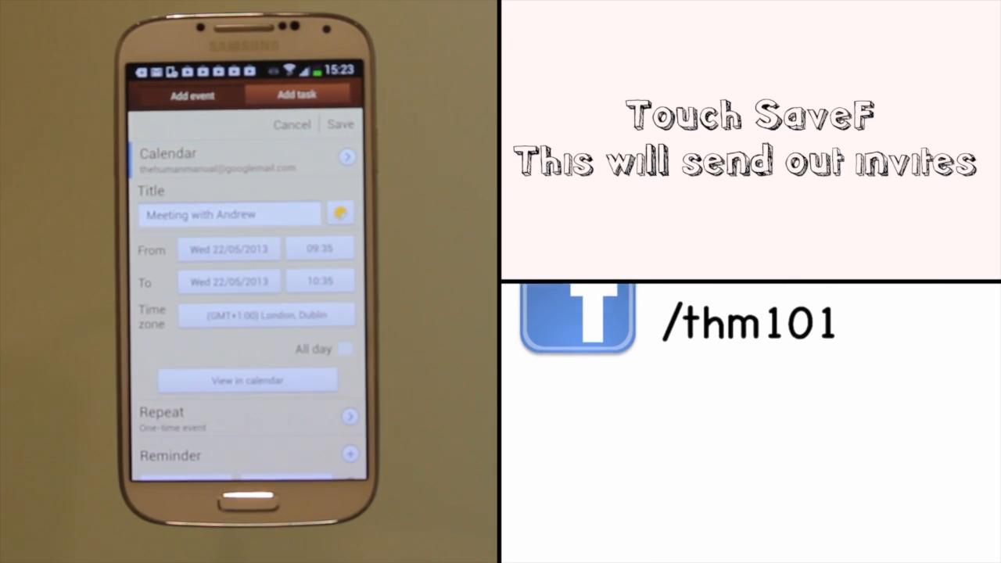
left_click(341, 125)
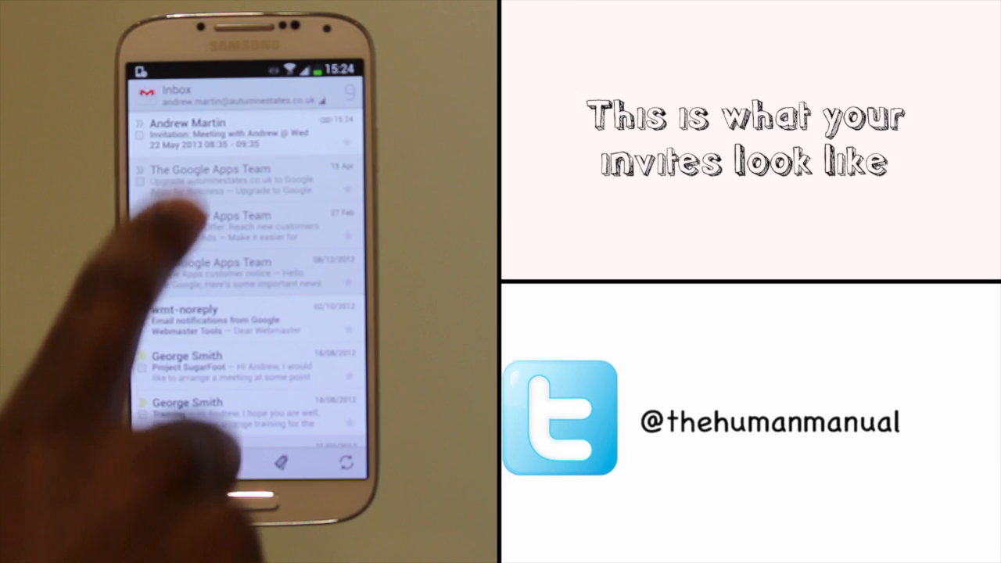
Open the 'Invitation: Meeting with Andrew' email from the Gmail inbox
left_click(234, 131)
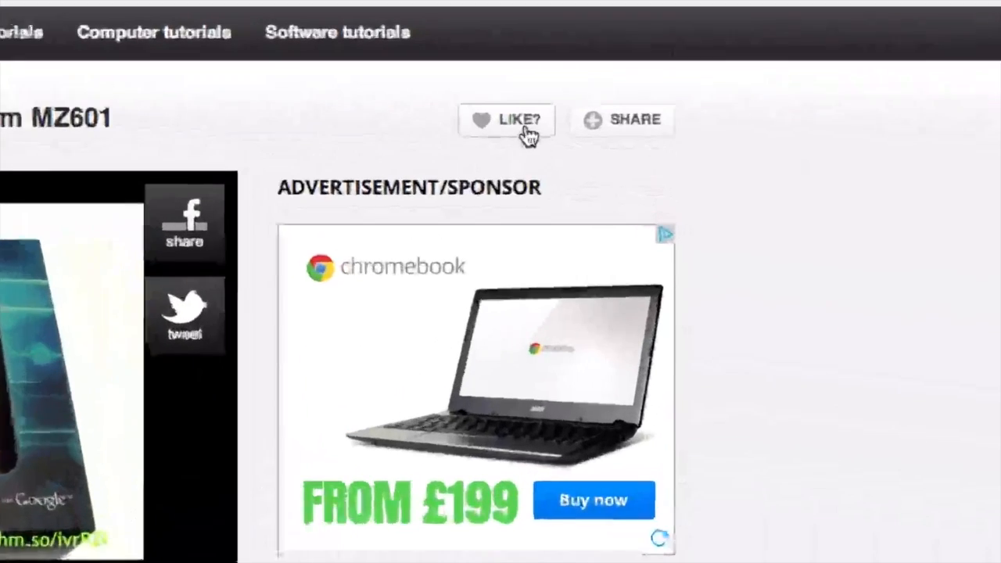
Show SHARE options, then enter name Andrew and comment 'Loved the video thanks.'
left_click(621, 119)
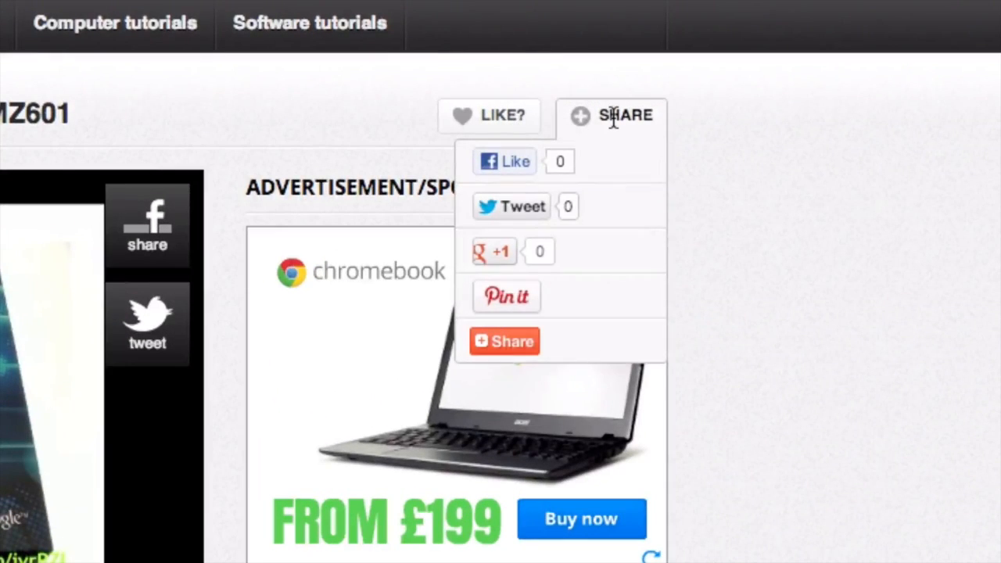
type("Andre")
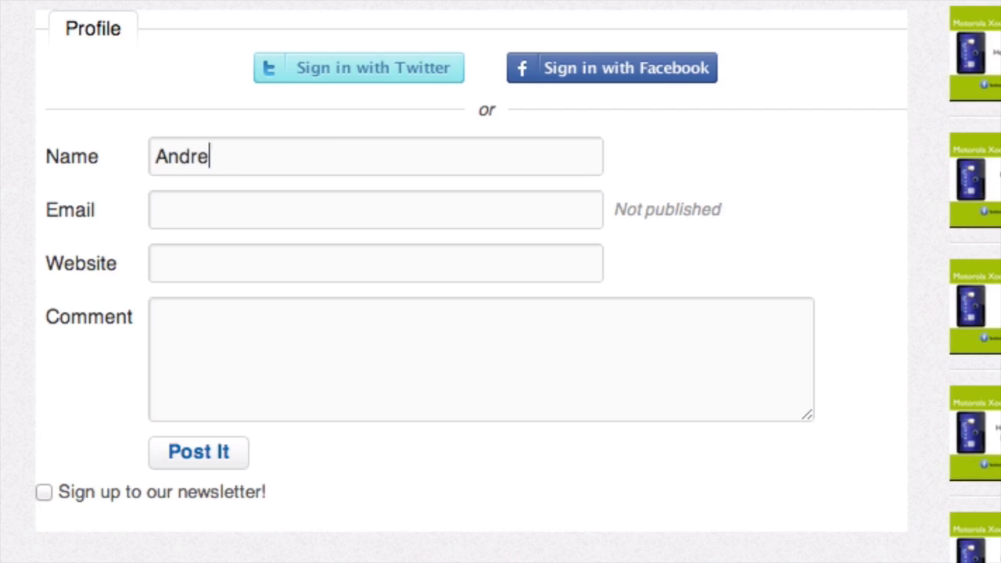
type("Loved the video thanks.")
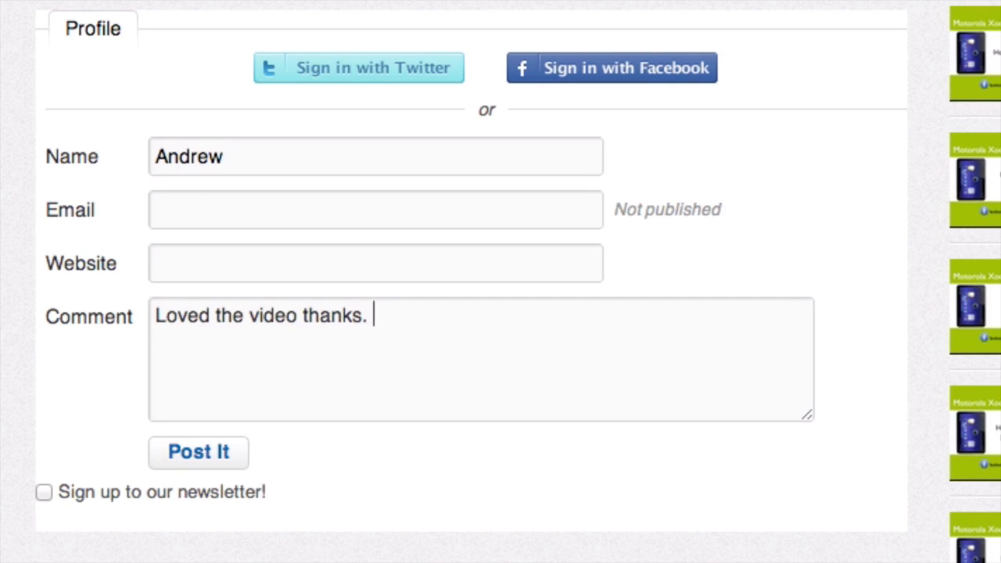